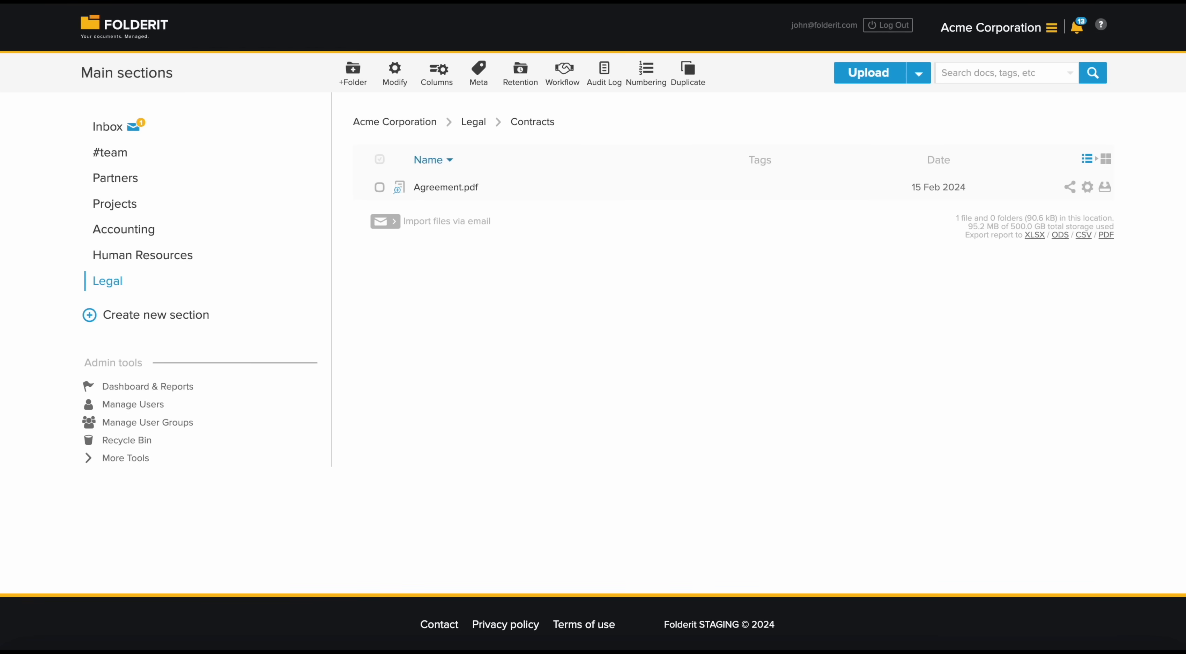
pyautogui.moveTo(535, 289)
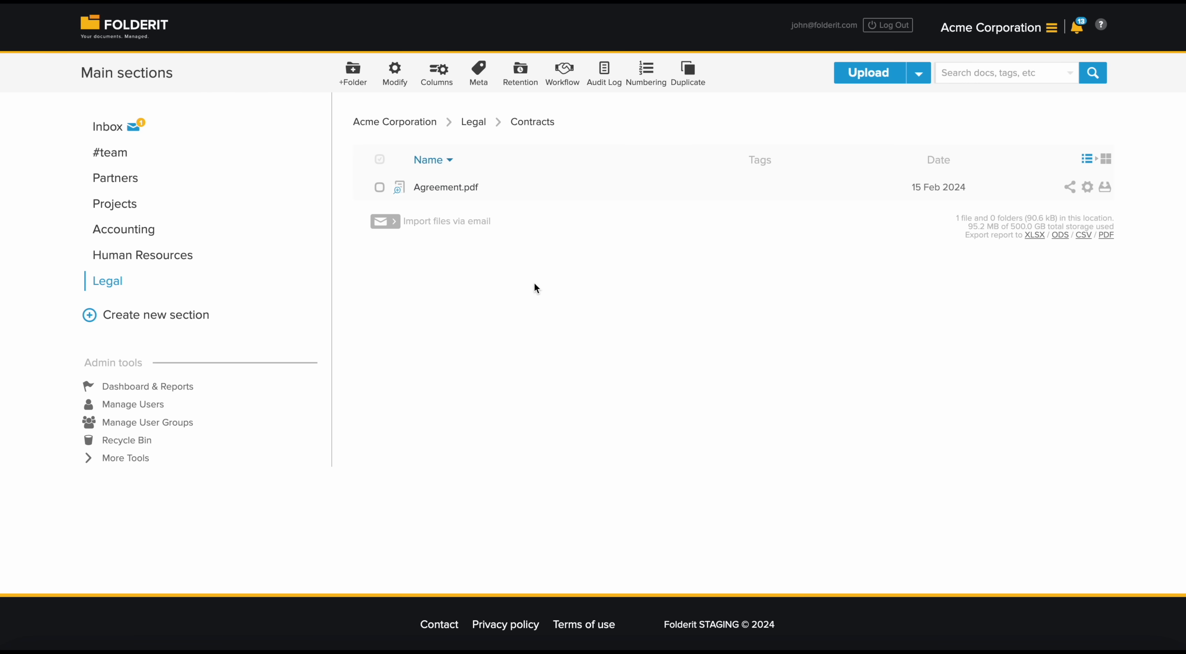
pyautogui.moveTo(446, 187)
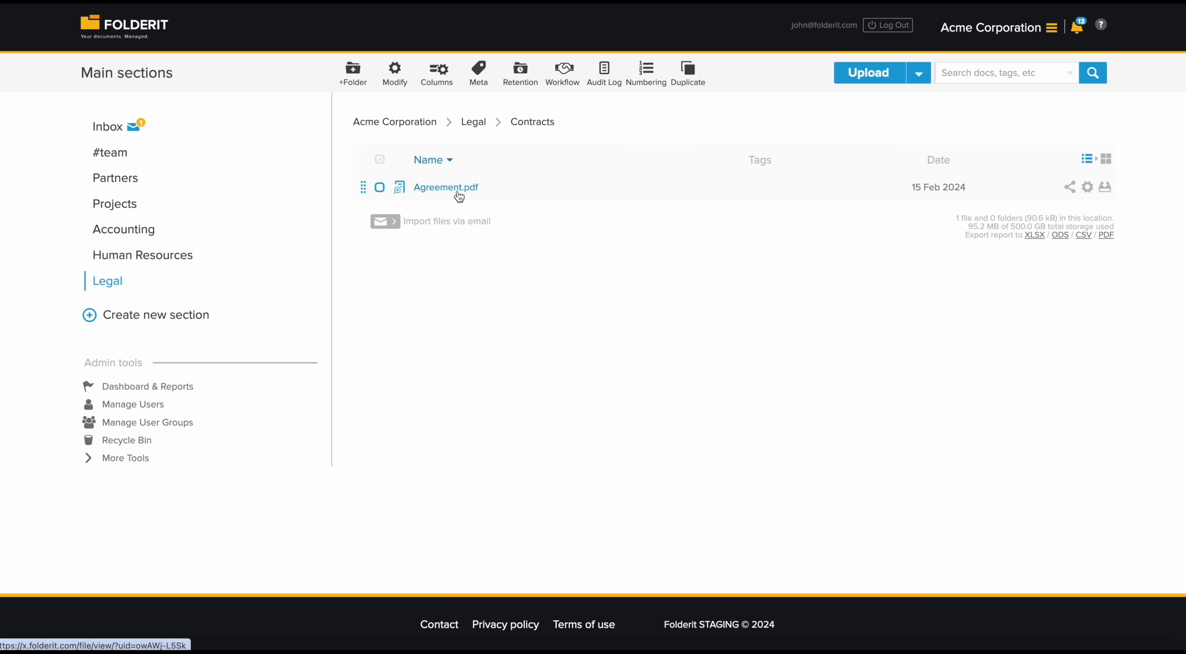
# - Start a Folderit eSign workflow for Agreement.pdf from the Legal Contracts folder
pyautogui.click(445, 187)
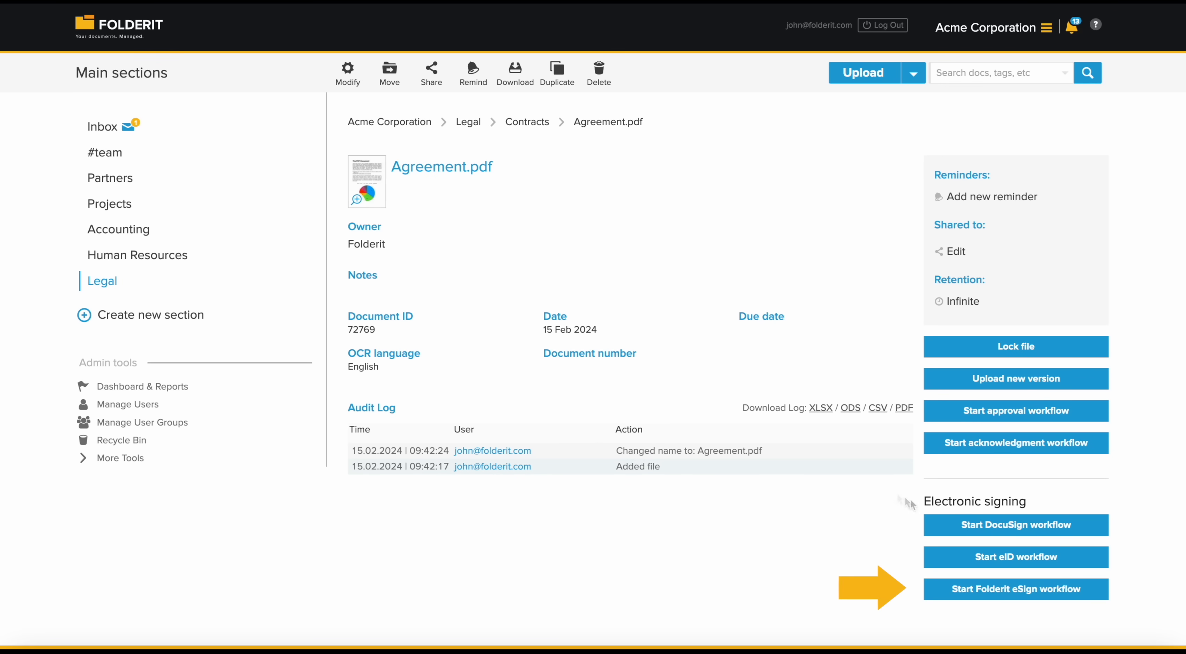
pyautogui.click(1015, 589)
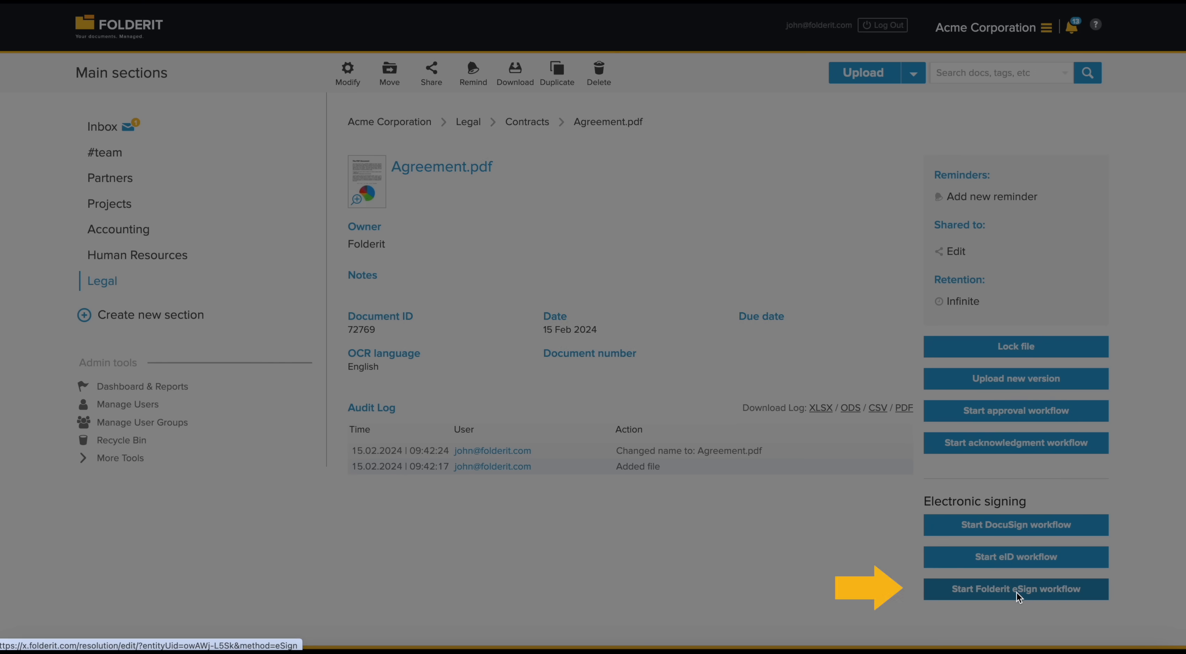
# - Add the message 'Please review and, if acceptable, kindly sign.' and three signers with Serial signing order
pyautogui.click(1014, 589)
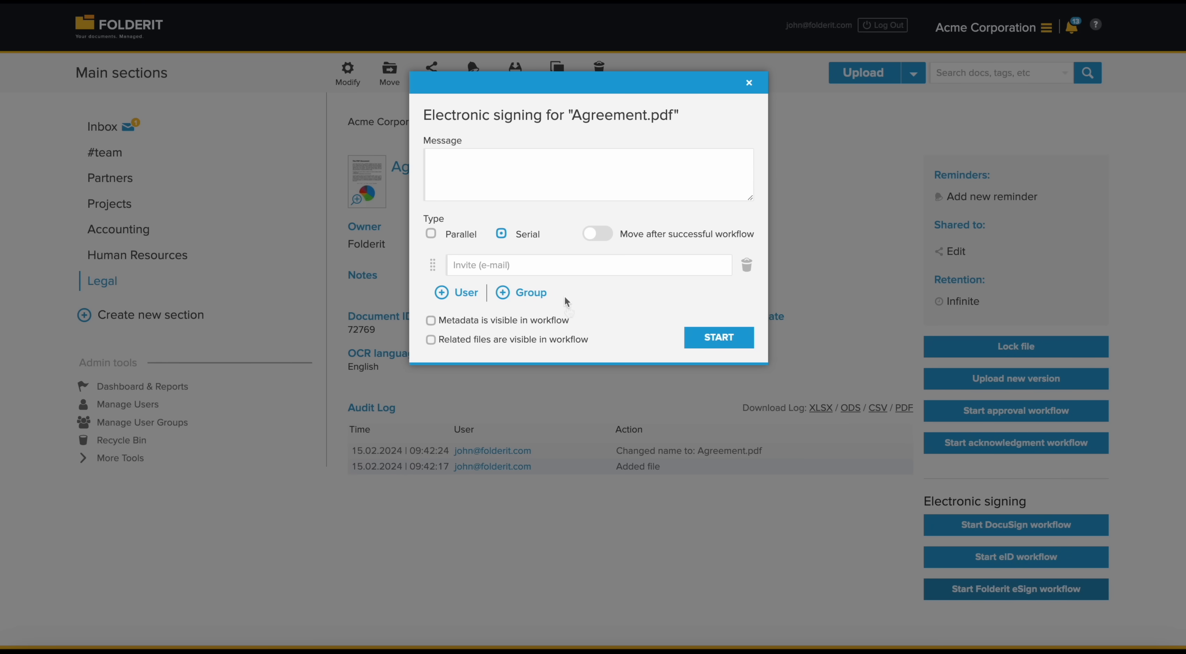
pyautogui.write('Please review and, if acceptable, kindly sign.')
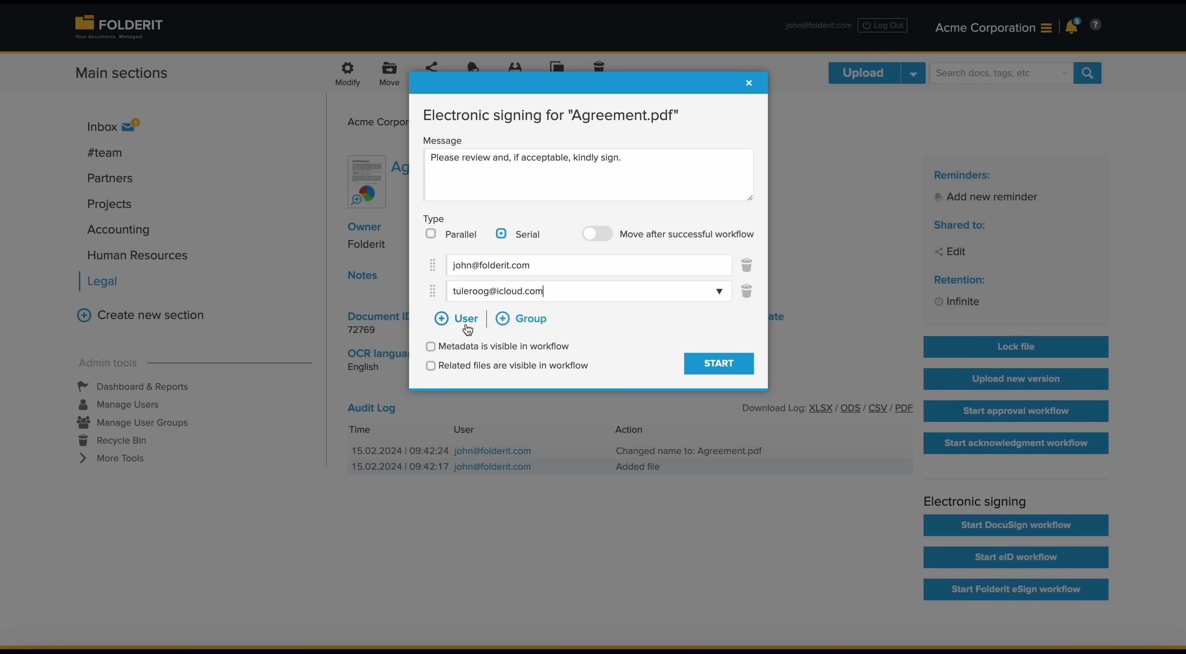
pyautogui.click(456, 317)
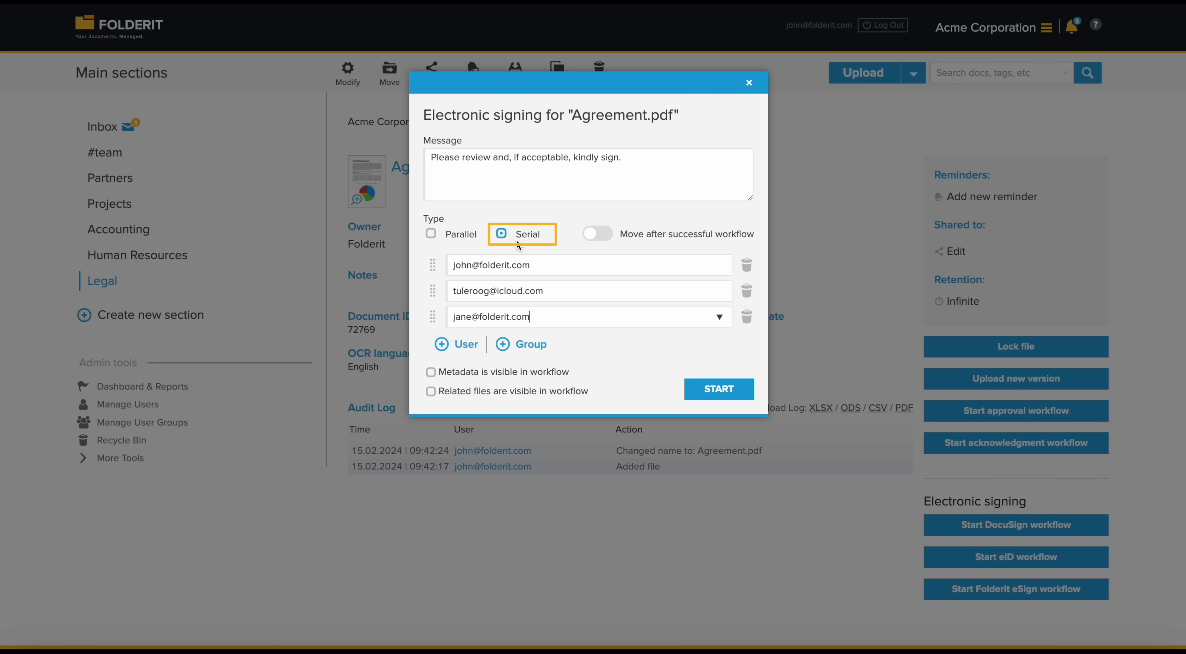
pyautogui.click(432, 234)
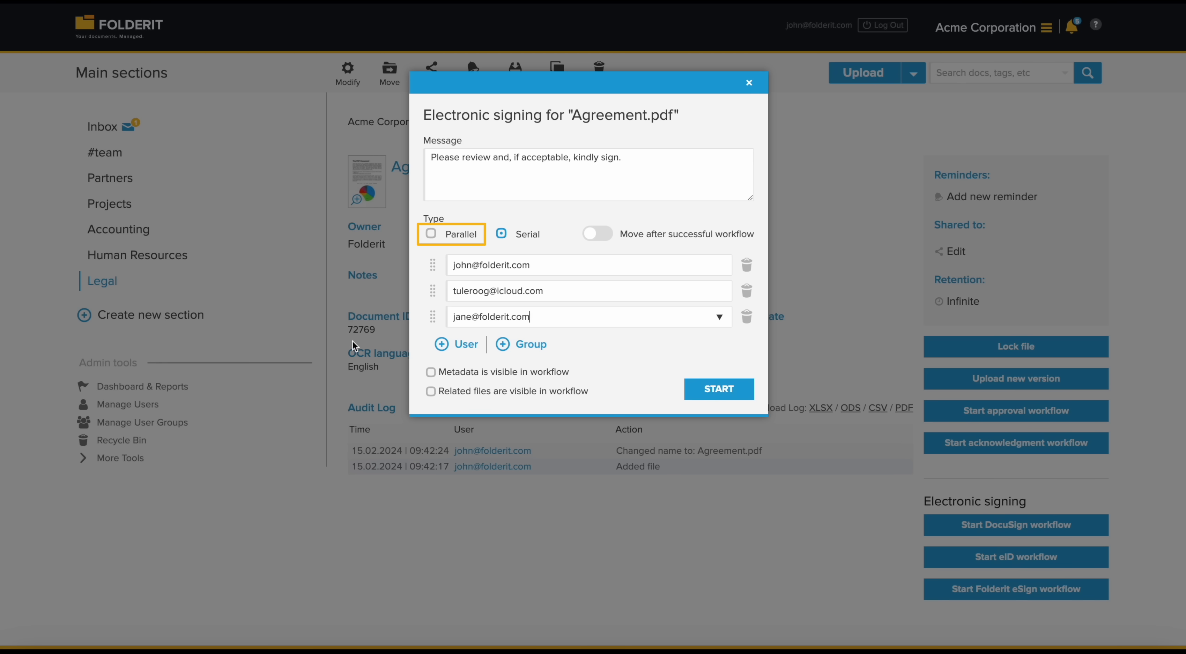
pyautogui.click(500, 233)
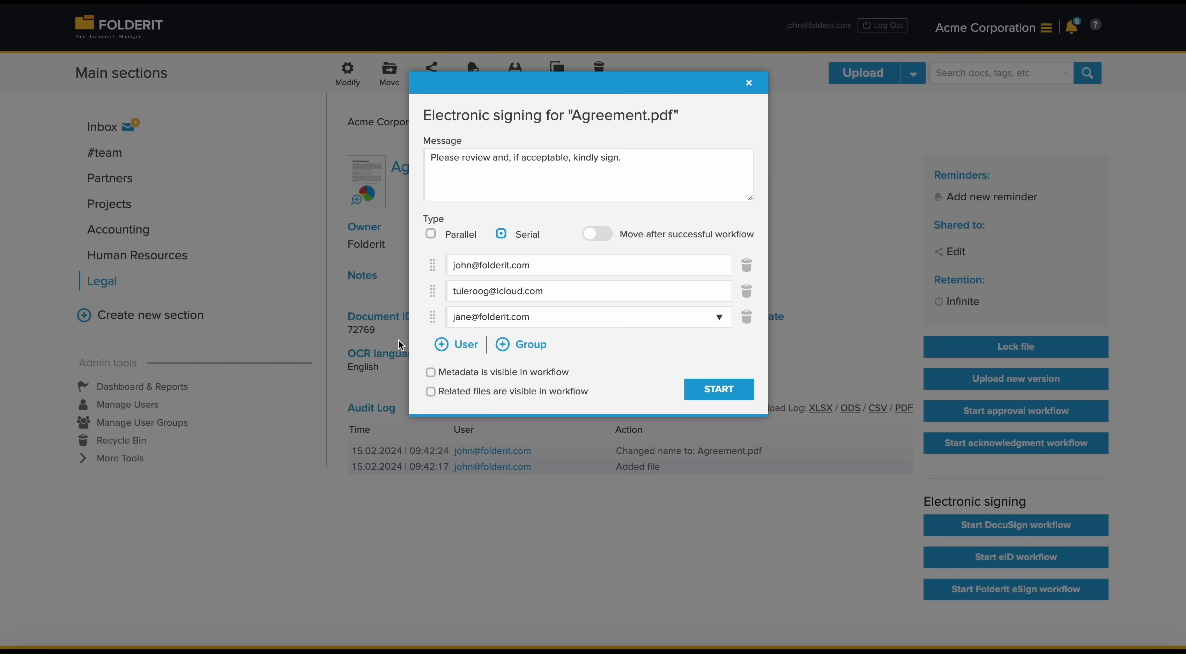
# - Set auto-move to Signed Contracts after signing, show metadata and related files, and drop the third signer
pyautogui.click(597, 233)
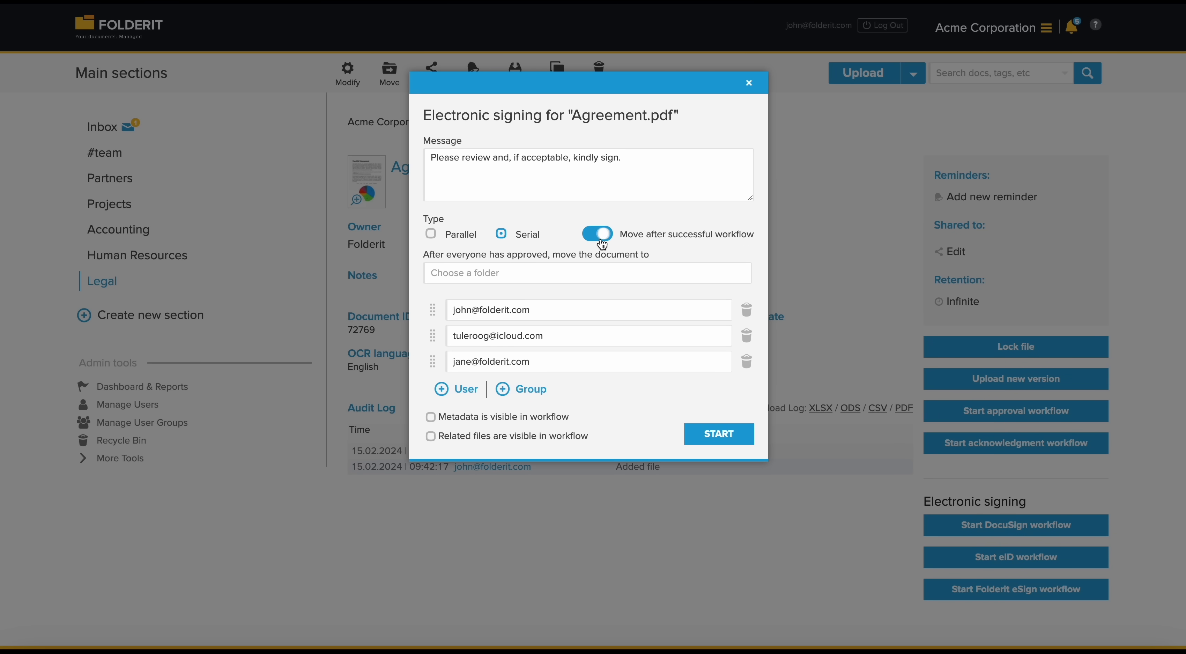
pyautogui.moveTo(567, 277)
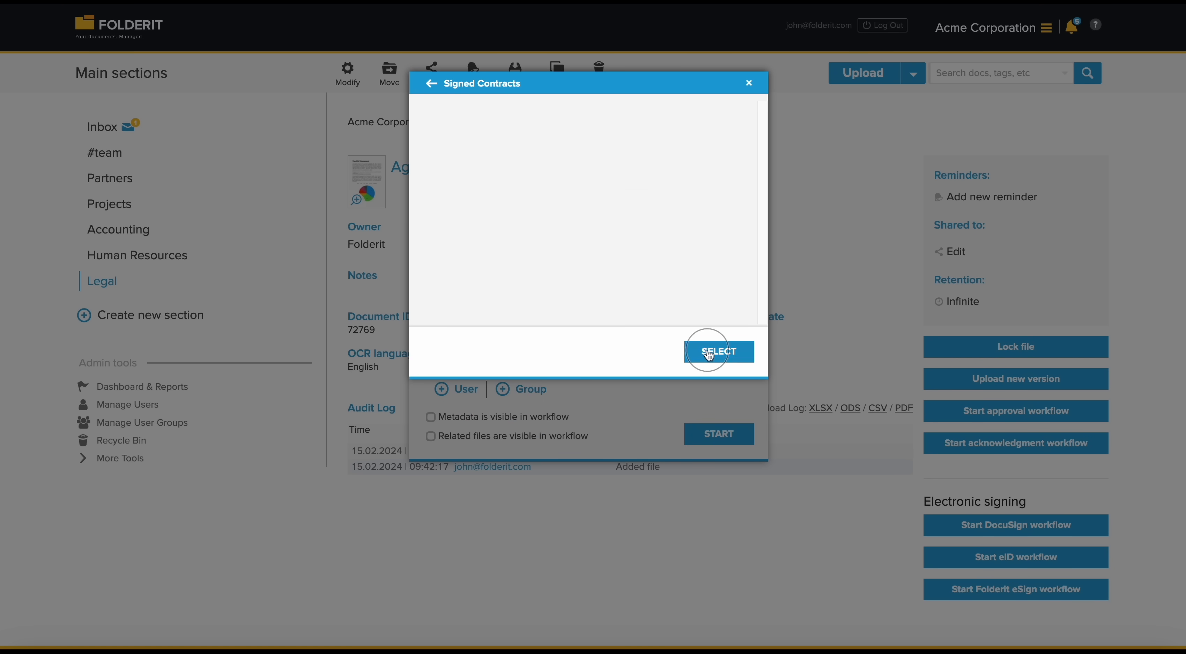
pyautogui.click(718, 351)
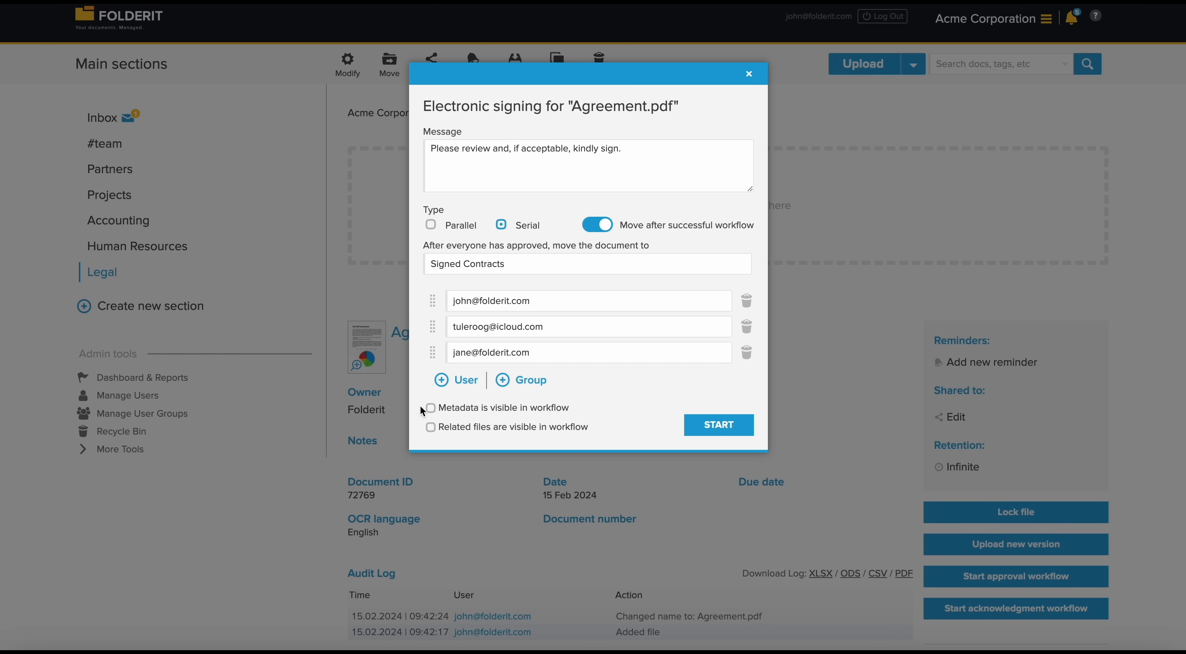
pyautogui.click(430, 427)
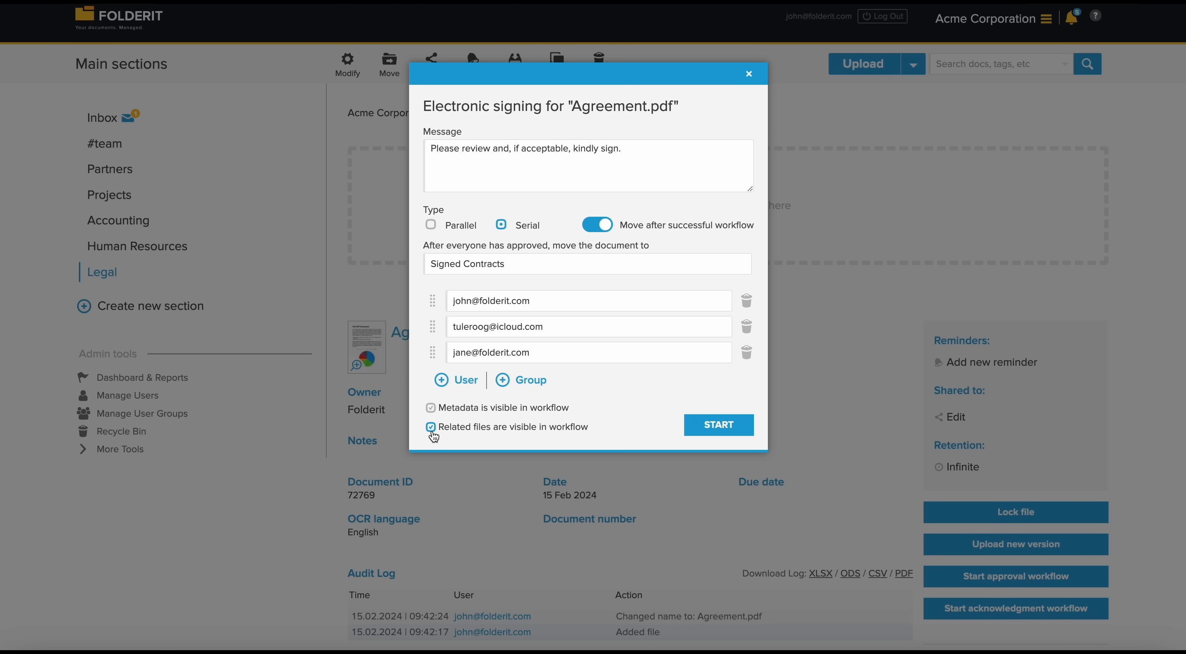
pyautogui.click(431, 427)
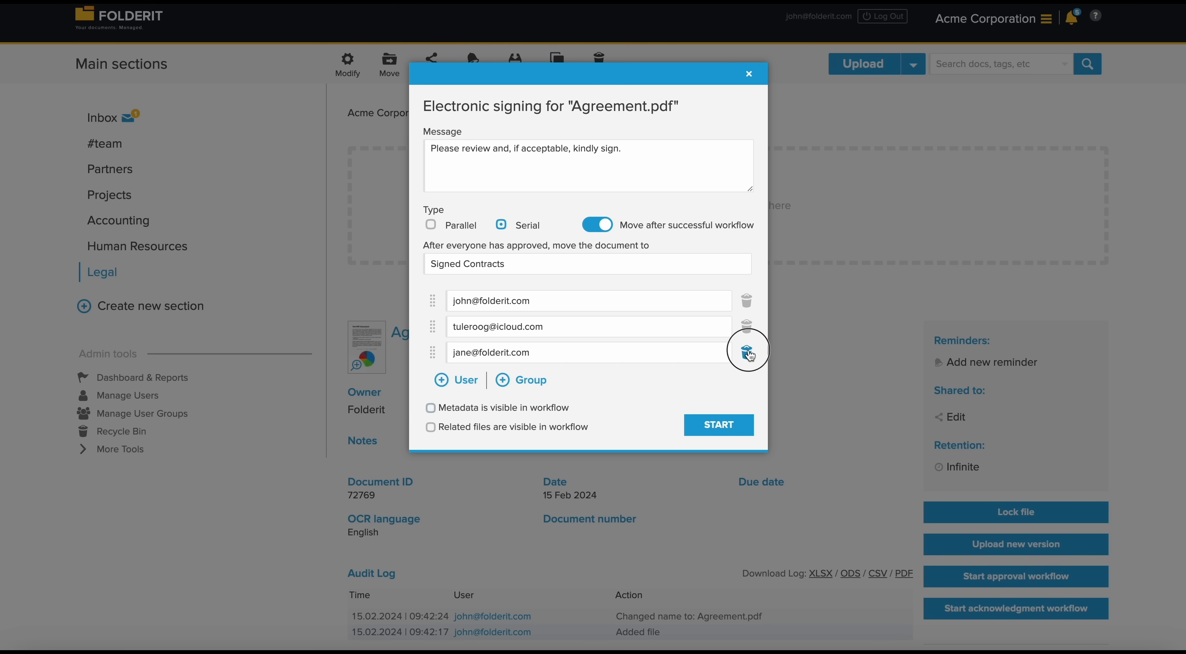
pyautogui.click(746, 352)
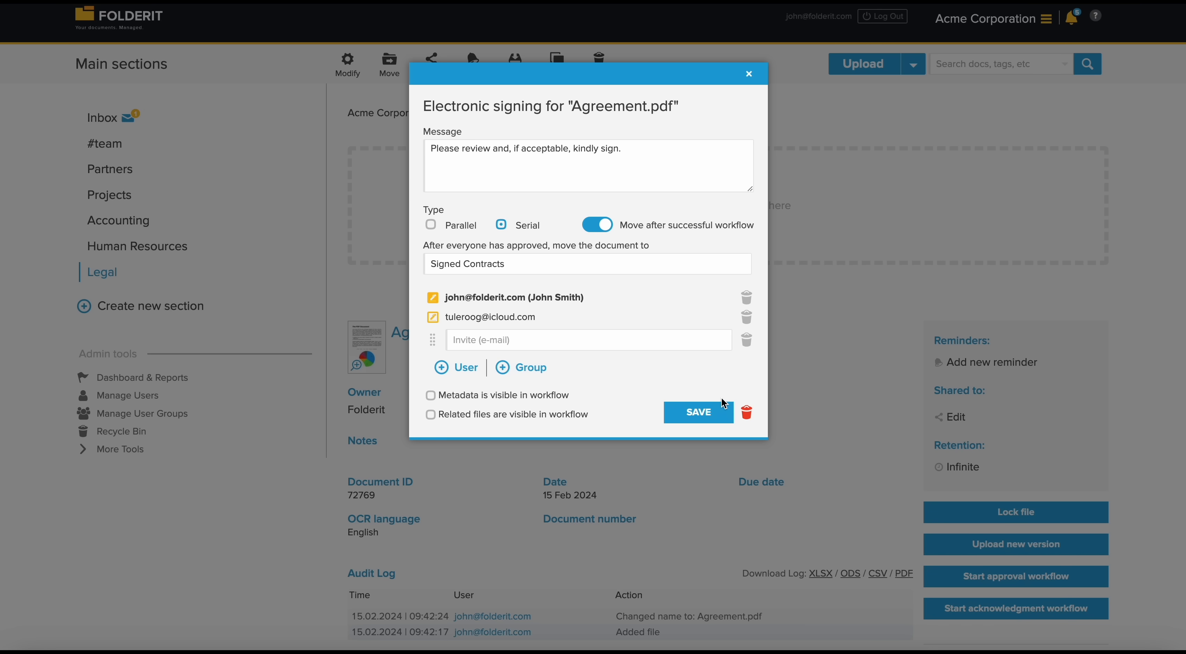
# - Send the signing request, leaving Agreement.pdf Pending, and list the files awaiting my signature
pyautogui.click(697, 412)
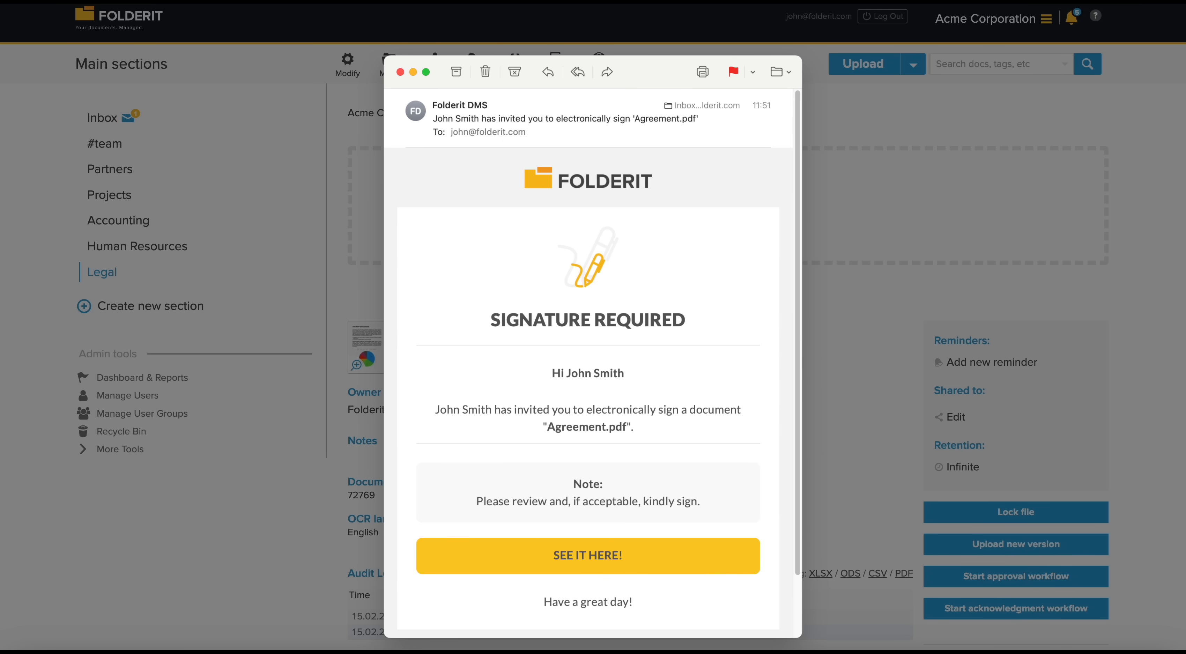
pyautogui.click(401, 72)
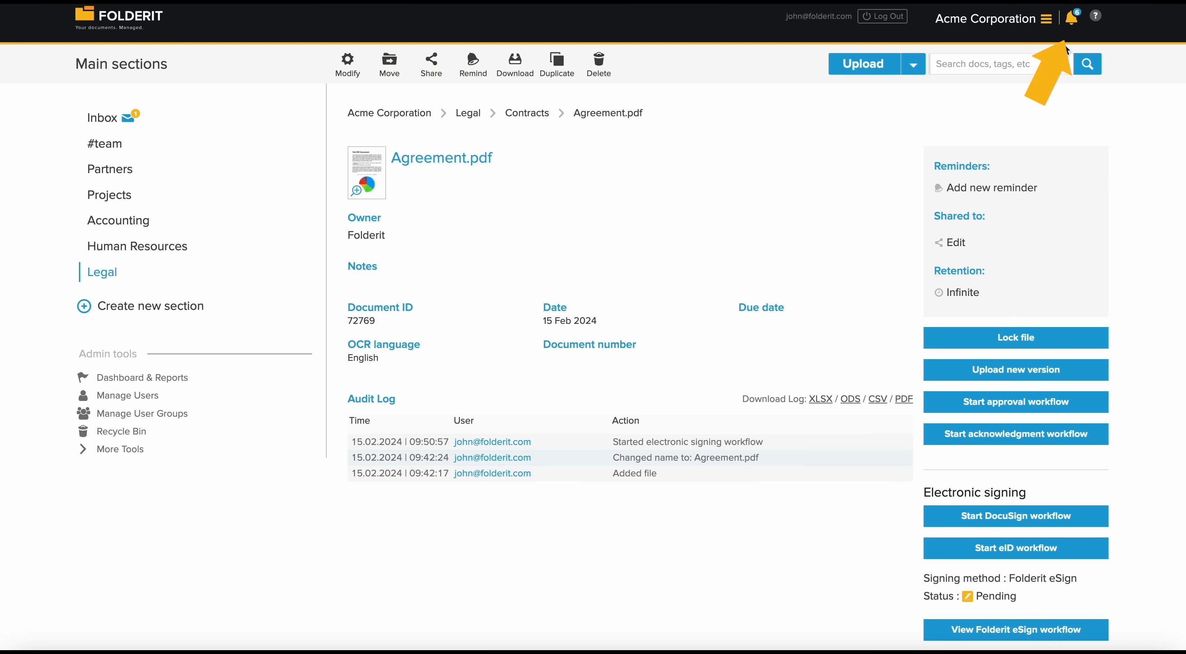
pyautogui.moveTo(1072, 21)
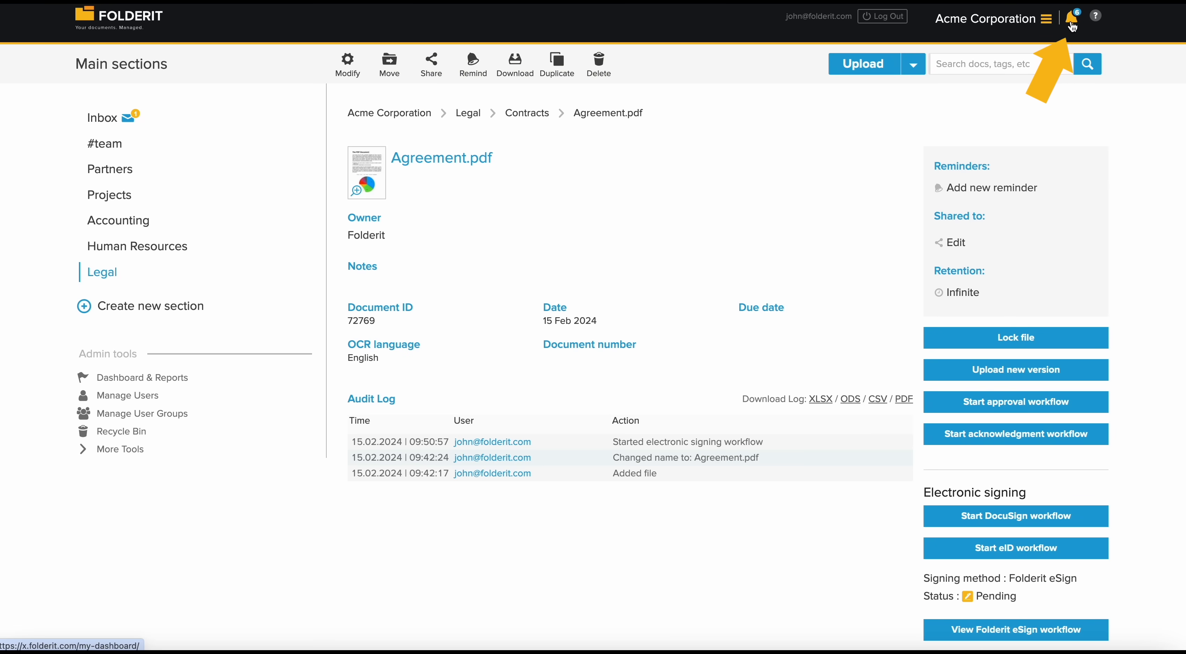
pyautogui.click(1071, 17)
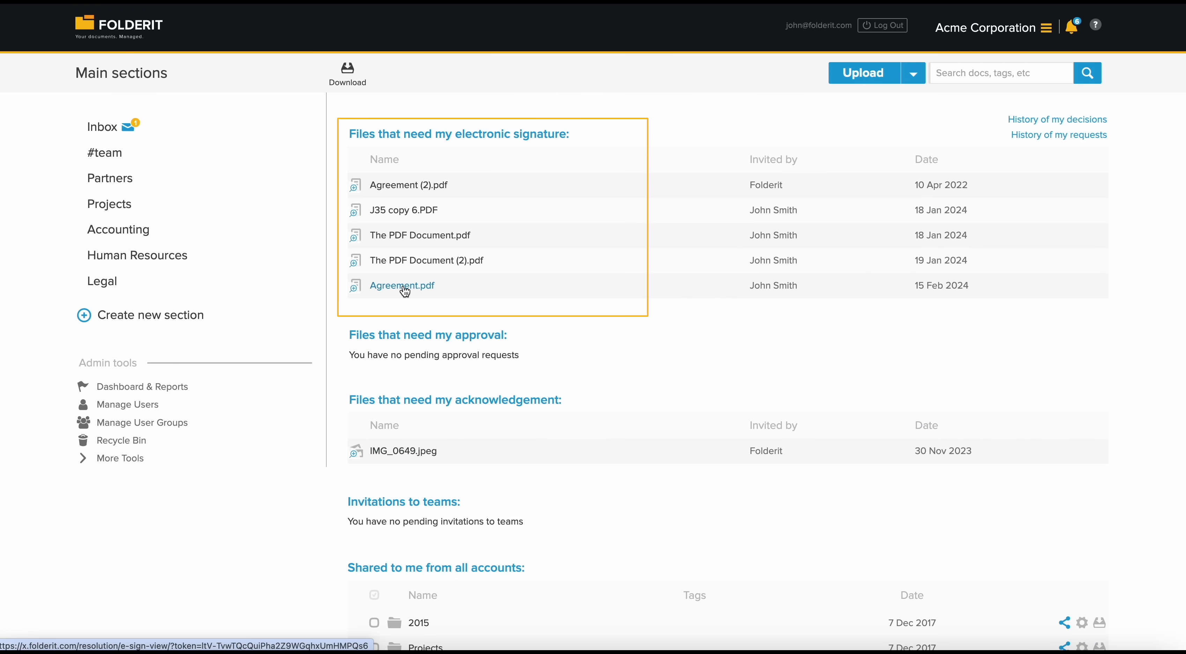
# - Review Agreement.pdf page by page through to its last page
pyautogui.click(401, 285)
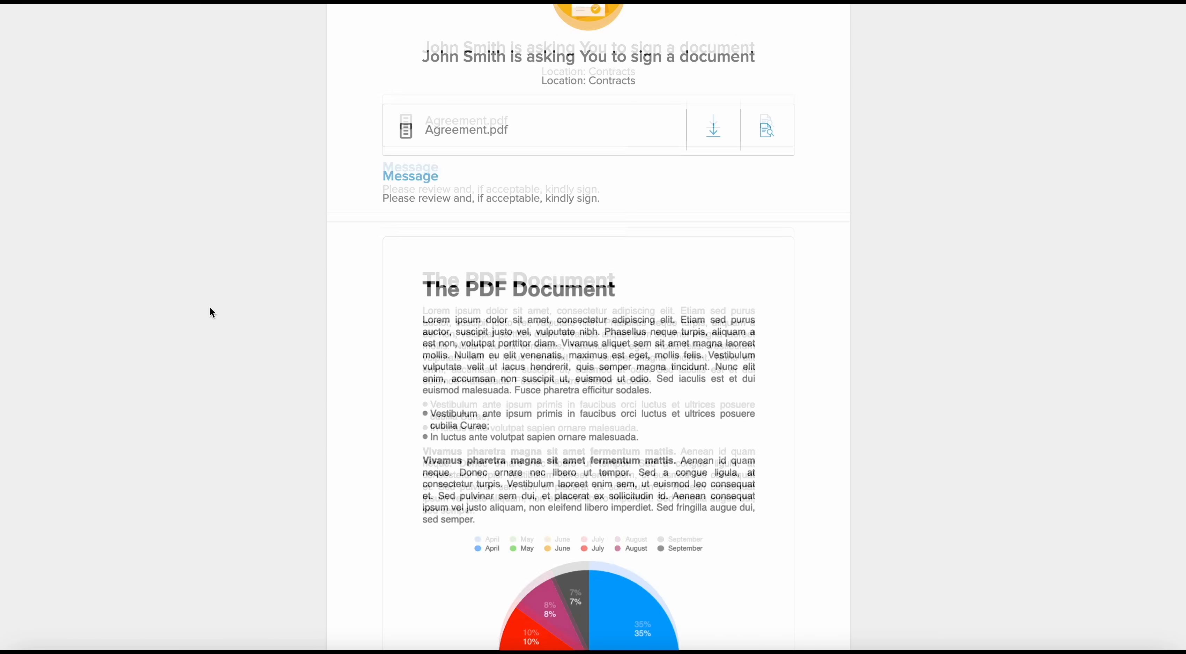
pyautogui.scroll(-3)
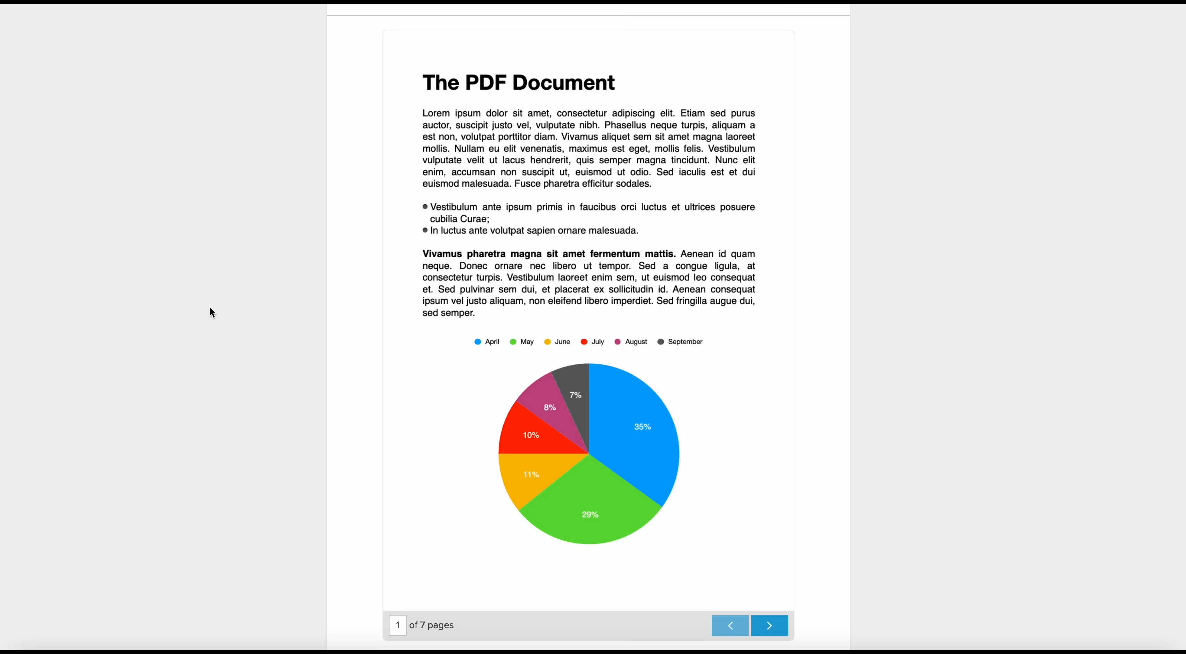
pyautogui.click(769, 626)
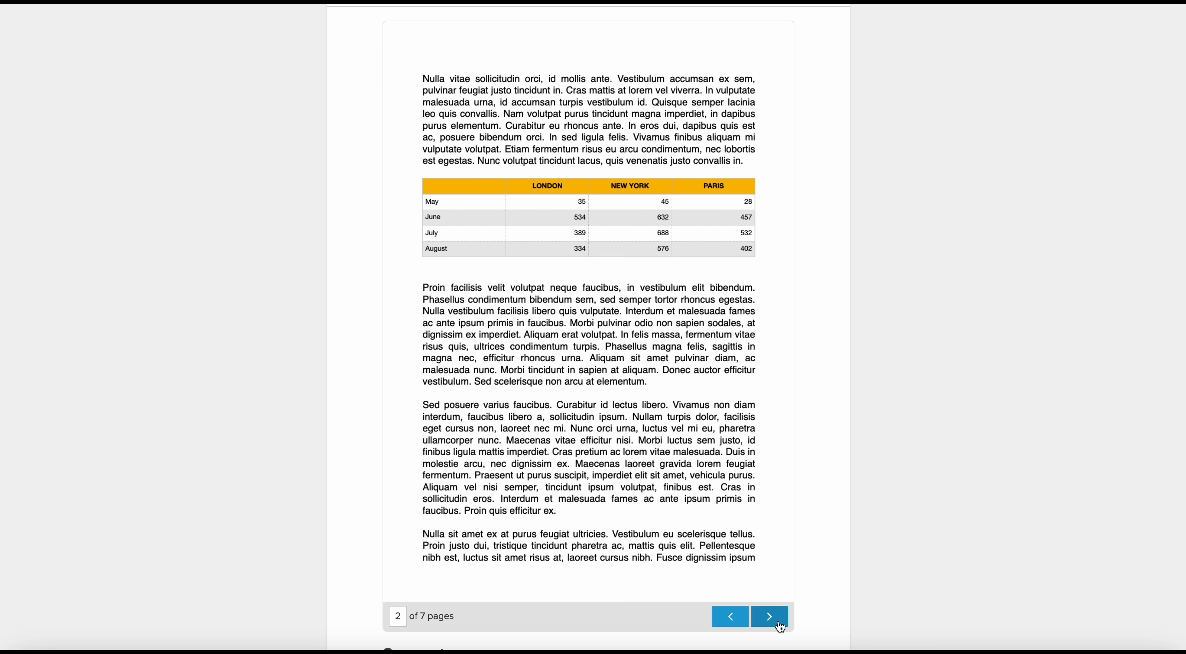
pyautogui.click(769, 616)
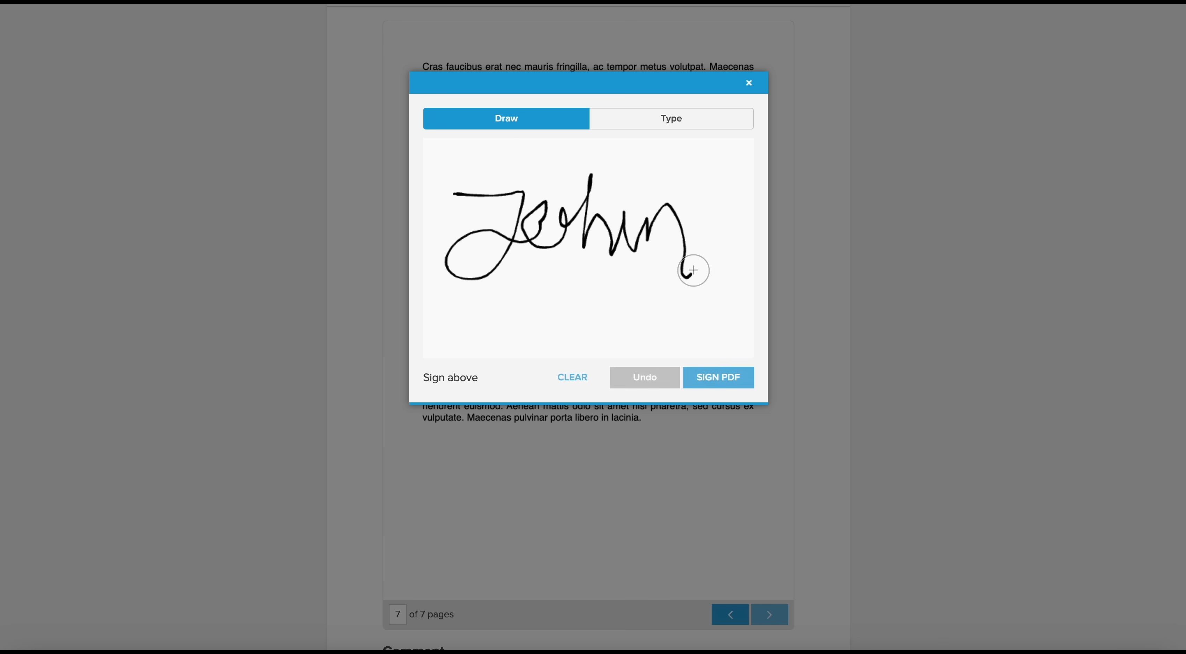
# - Try a typed 'n Smith' signature, then return to a hand-drawn signature for the final page
pyautogui.click(670, 119)
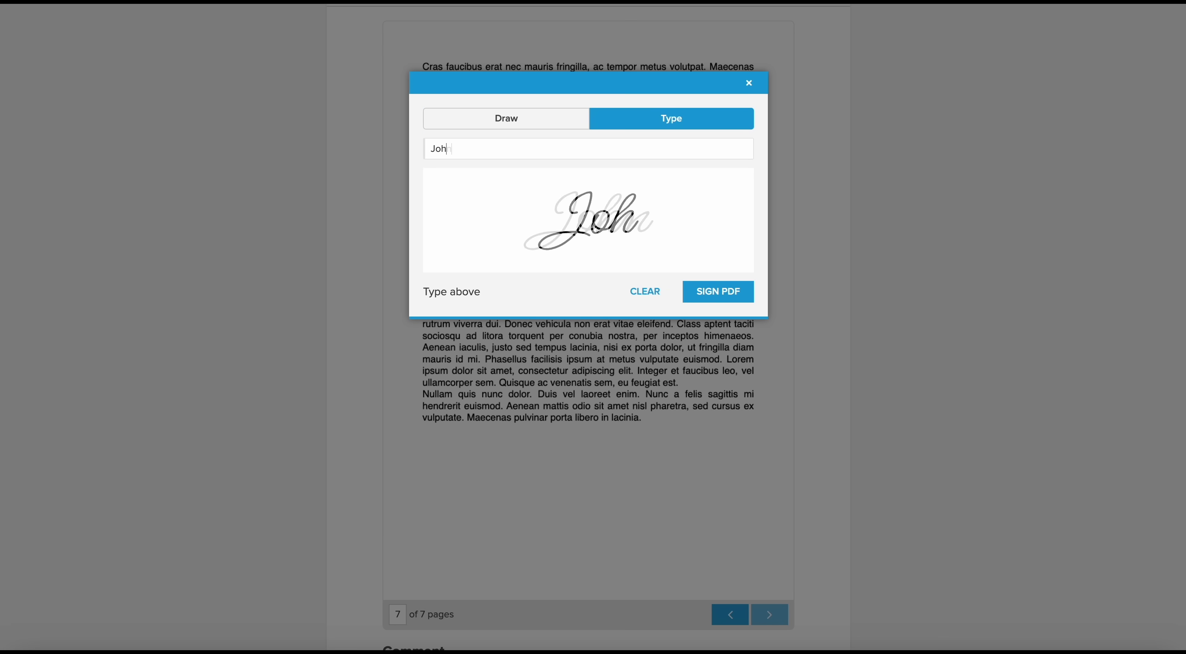
pyautogui.write('n Smith')
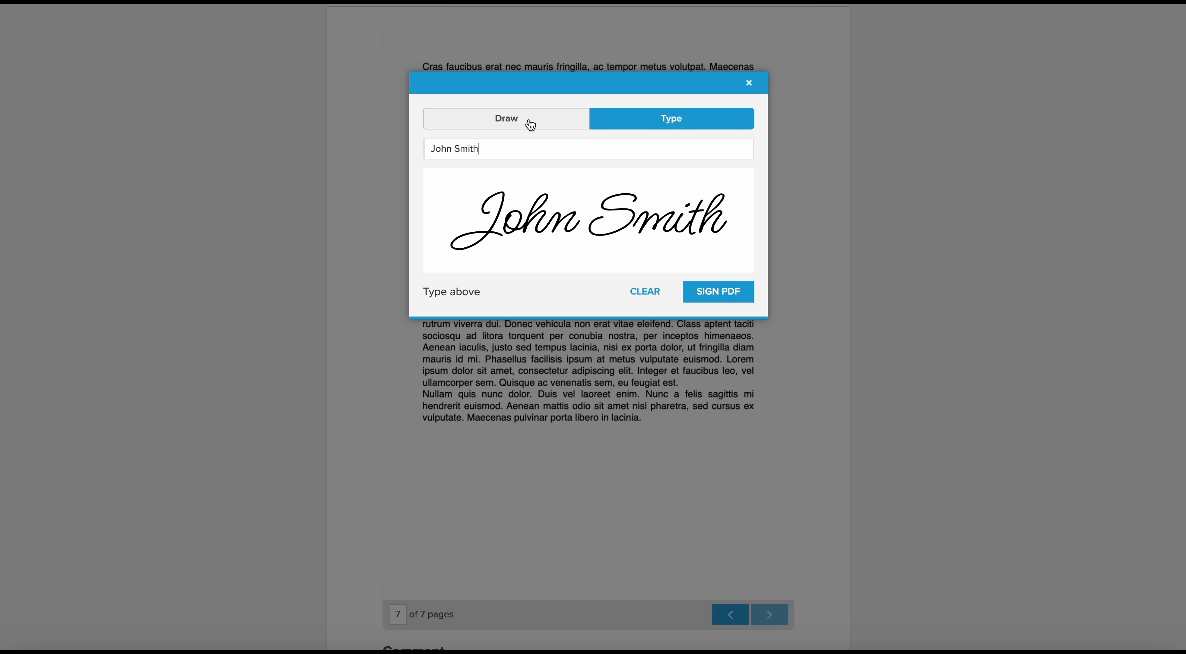
pyautogui.click(717, 291)
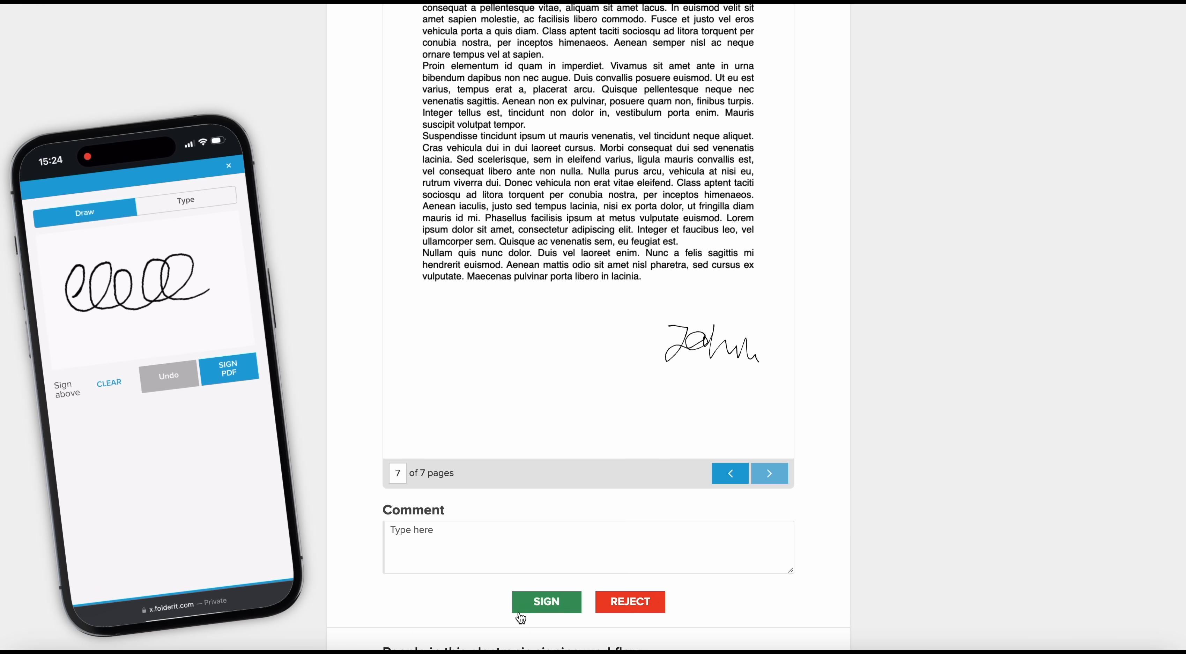
# - Submit the signed agreement and view it in the Legal Signed Contracts folder
pyautogui.click(545, 601)
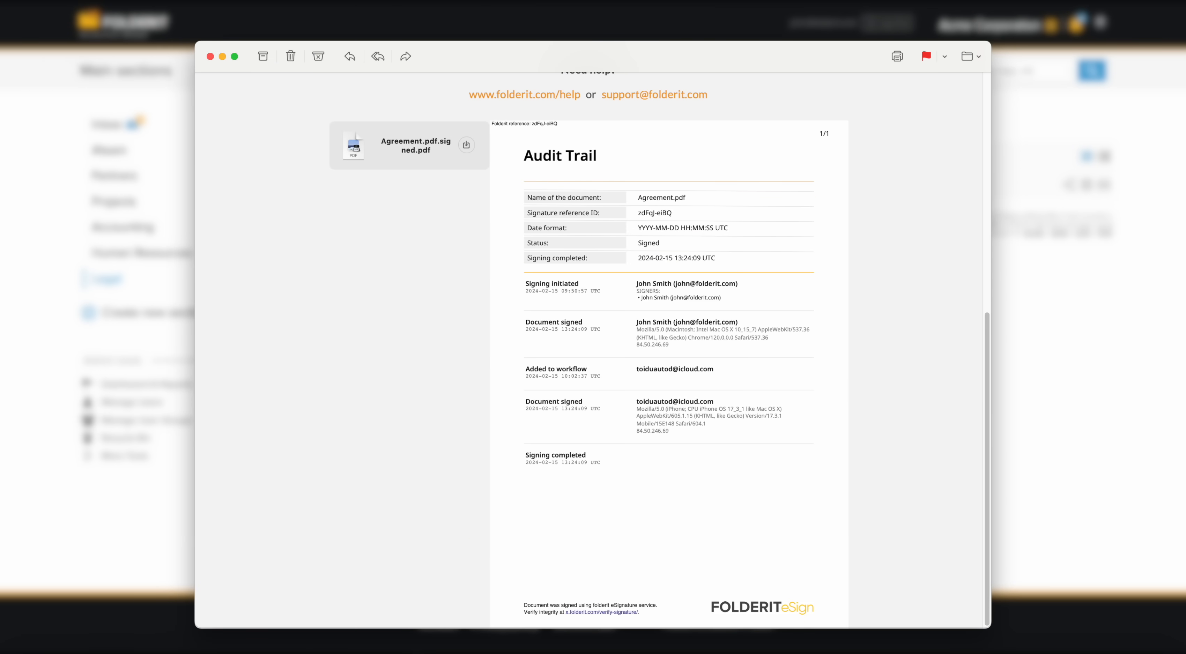
pyautogui.click(210, 56)
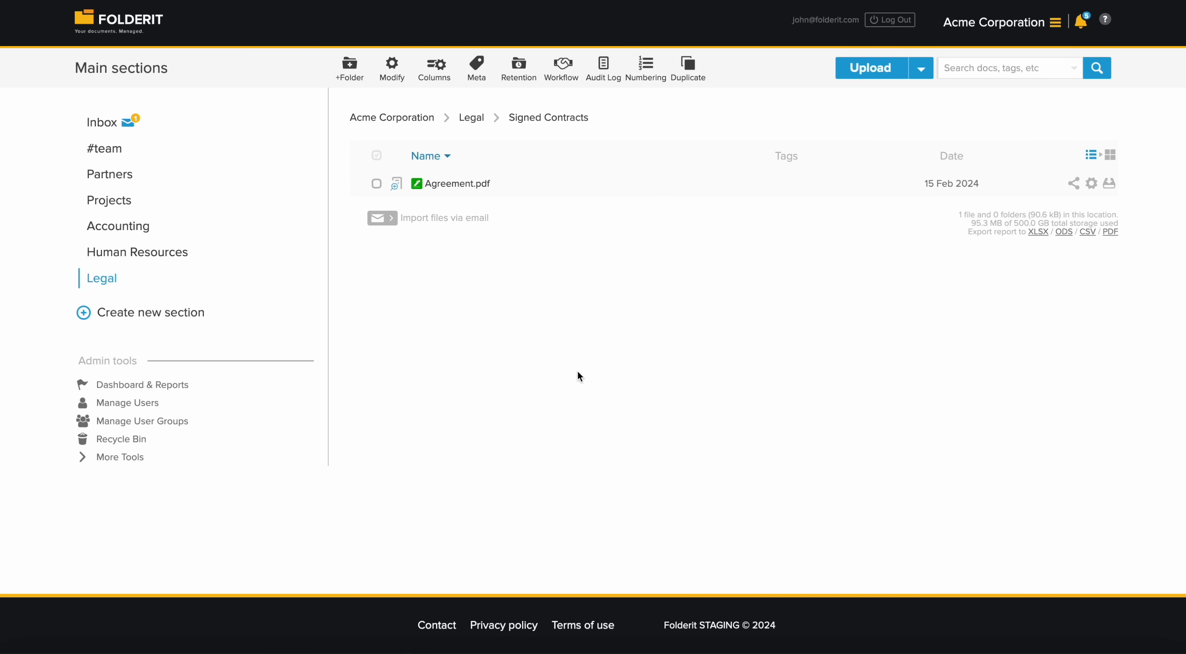
pyautogui.moveTo(555, 333)
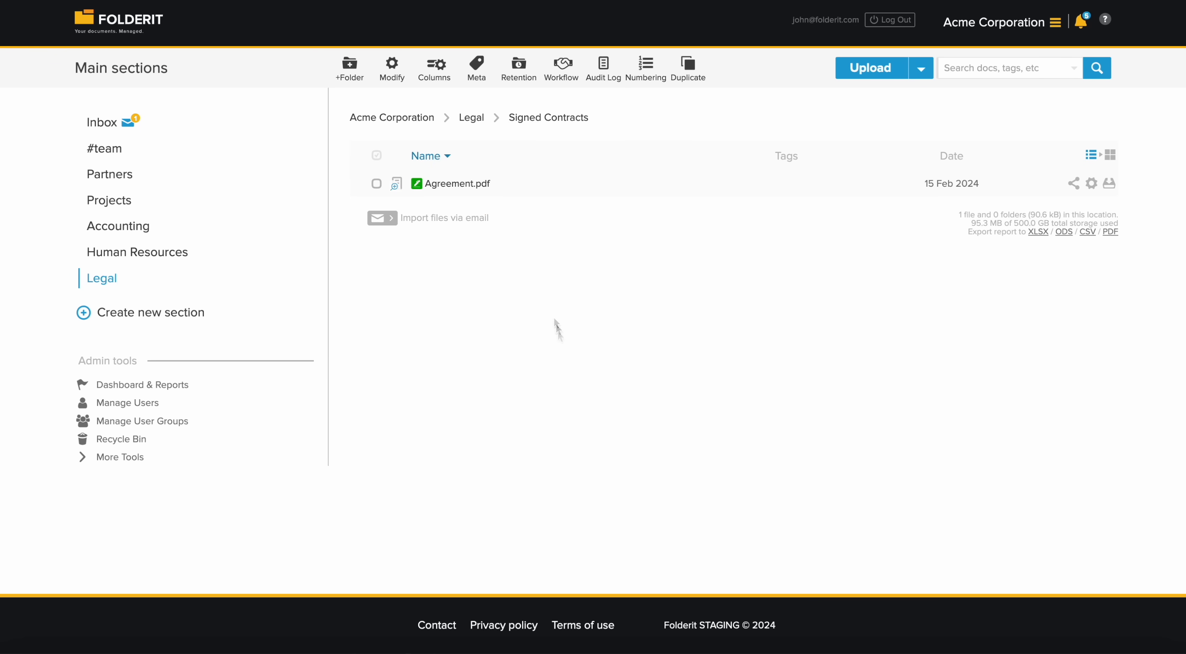
# - Check Agreement.pdf's Audit Log and Signed status, then go to the eSign Document Verification page
pyautogui.click(456, 182)
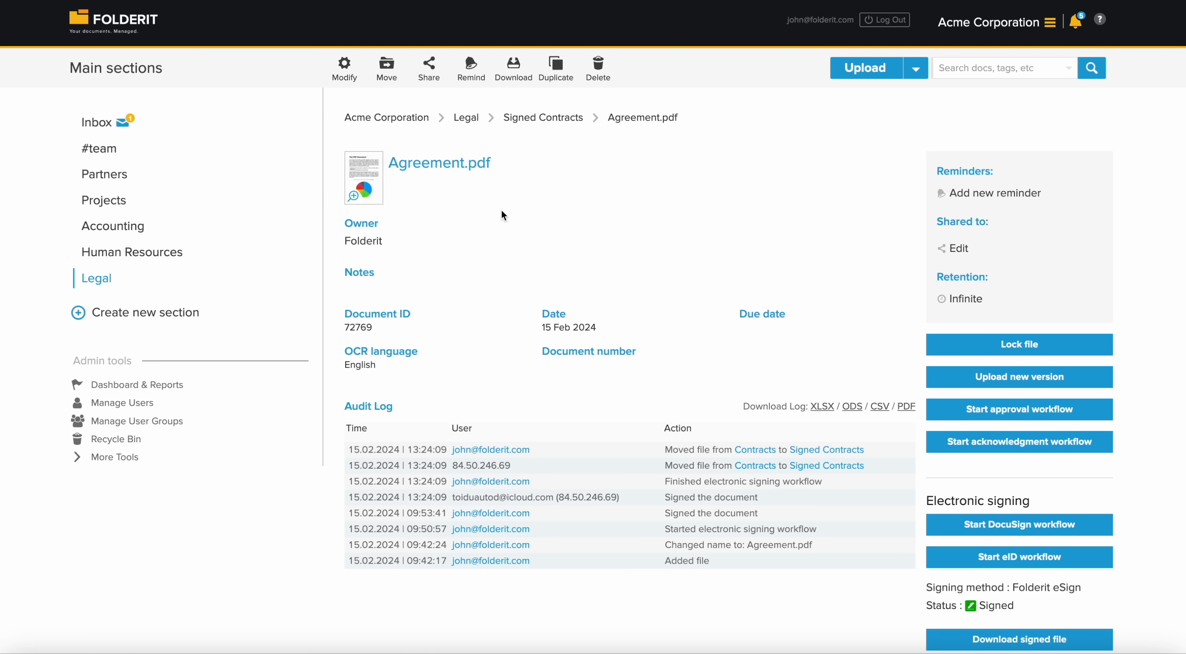
pyautogui.scroll(-3)
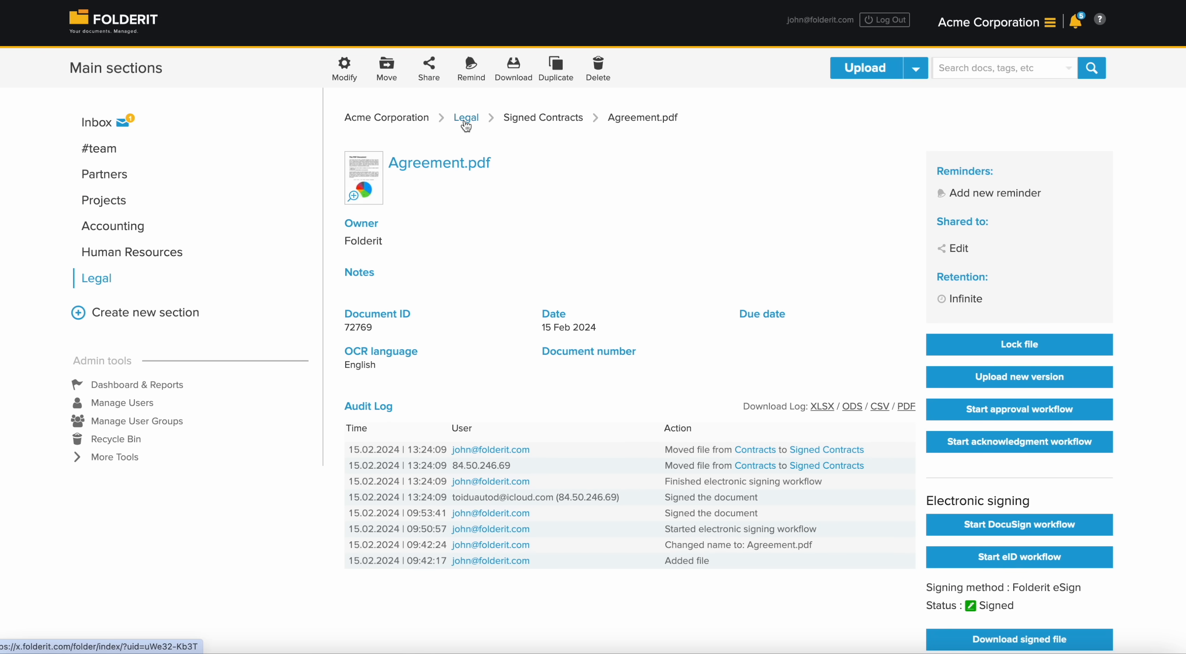
pyautogui.click(466, 117)
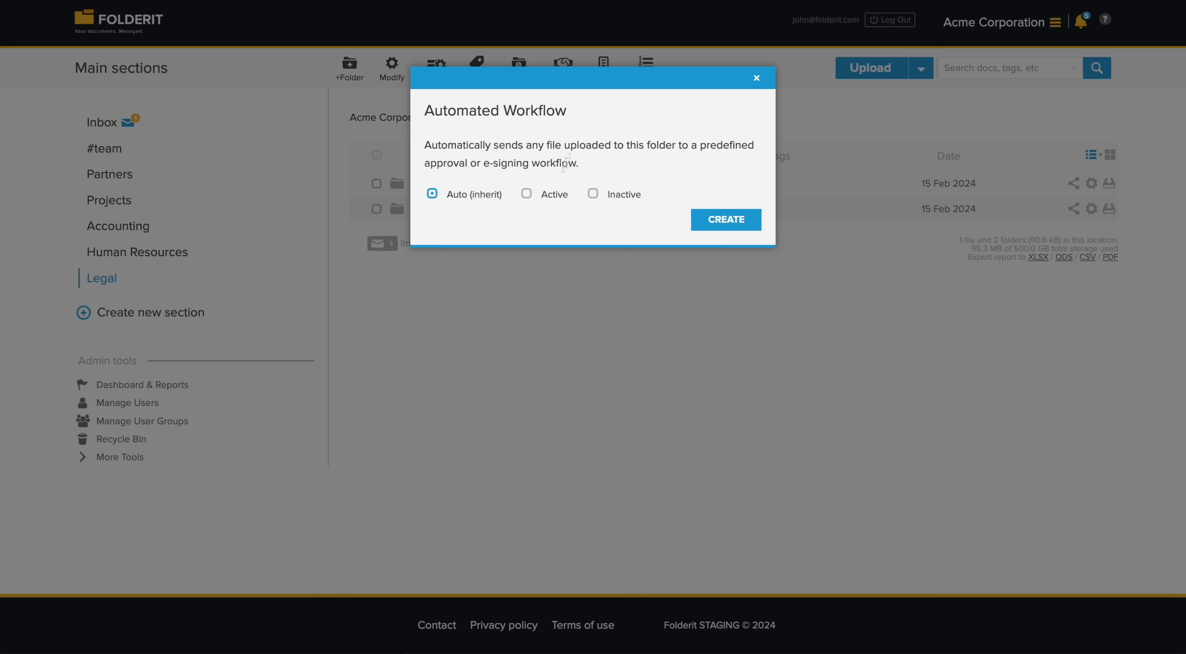
pyautogui.click(526, 194)
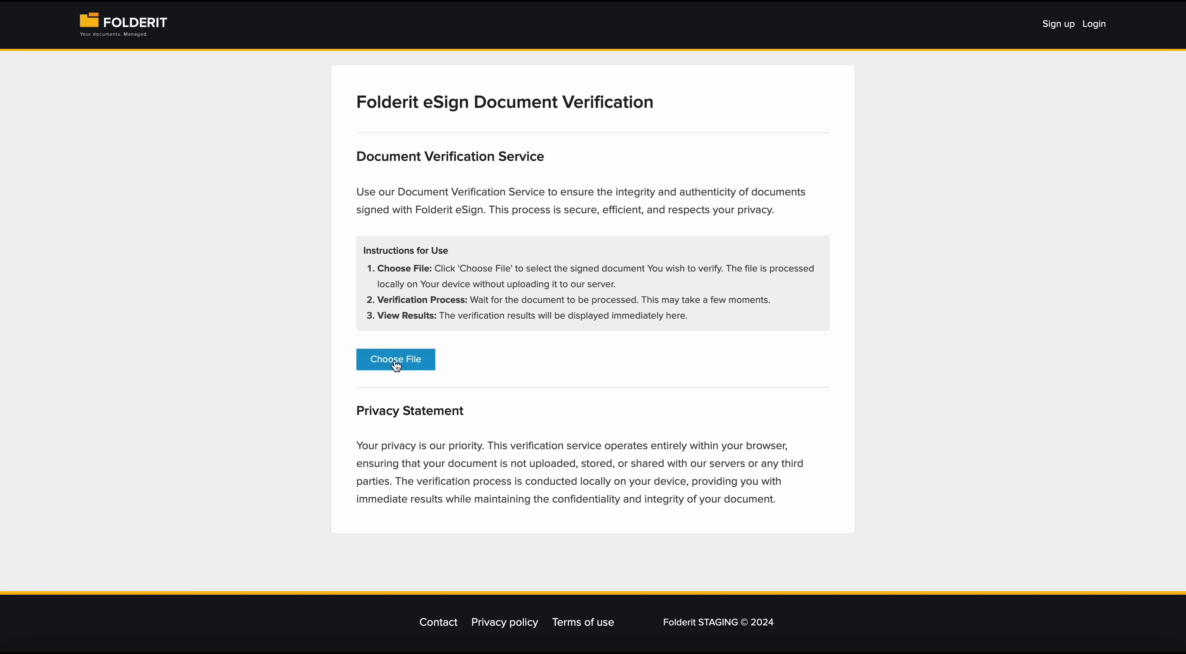
# - Verify Agreement.pdf.signed.pdf and get a Verification Successful result
pyautogui.click(395, 360)
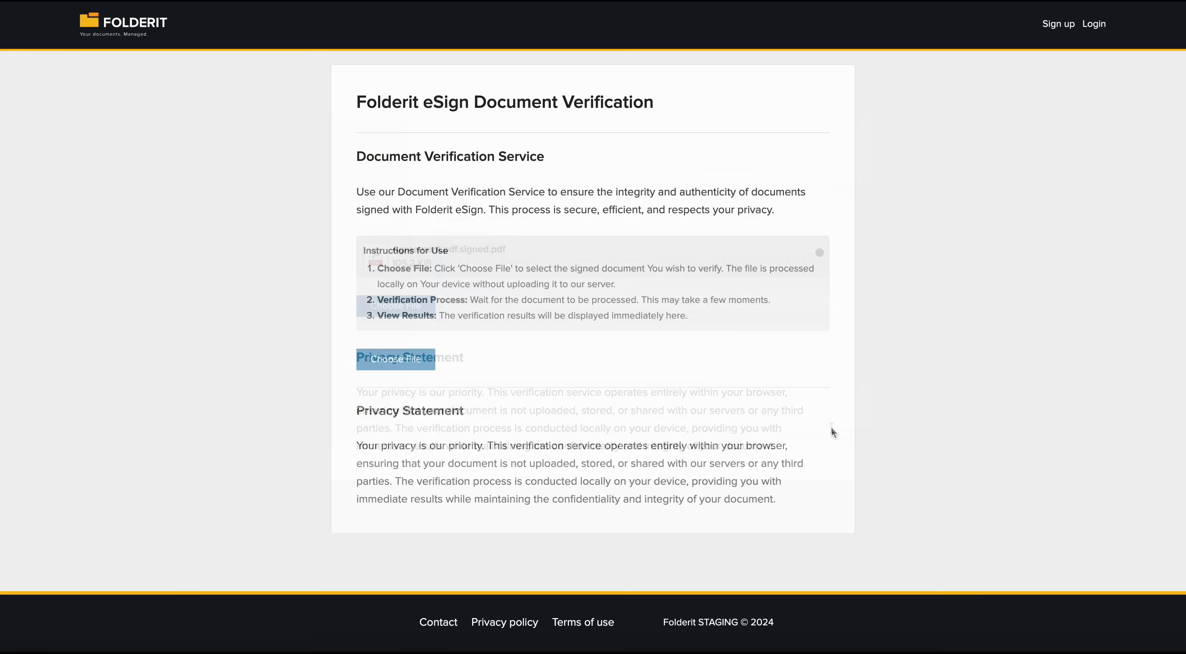
pyautogui.click(395, 358)
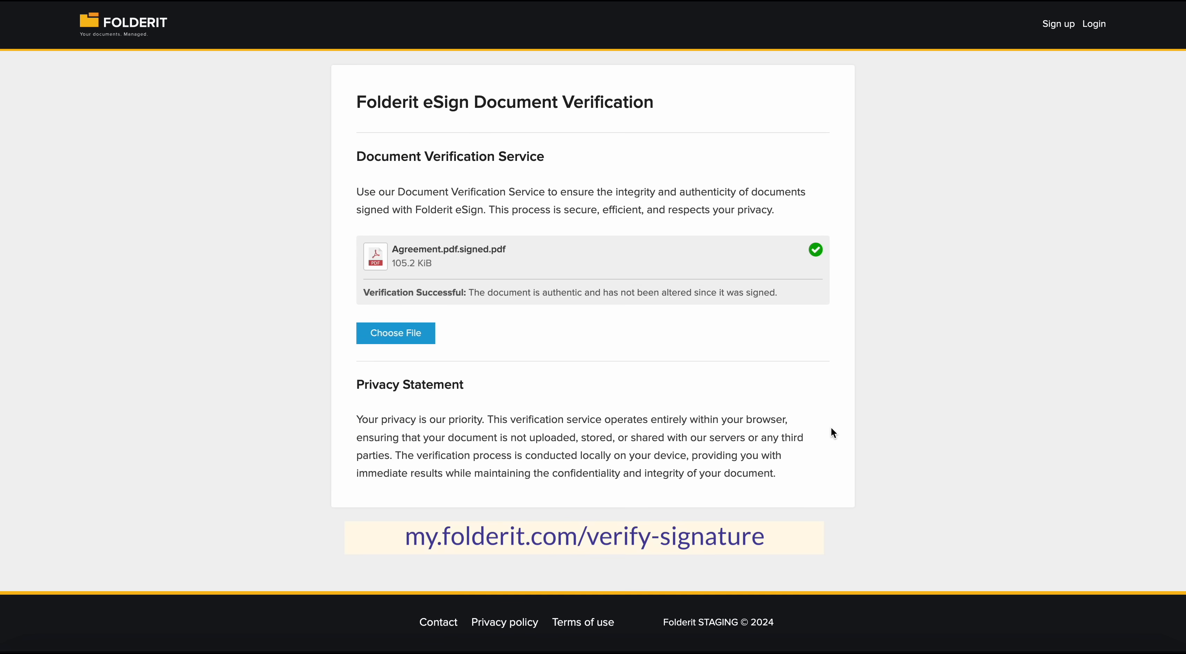